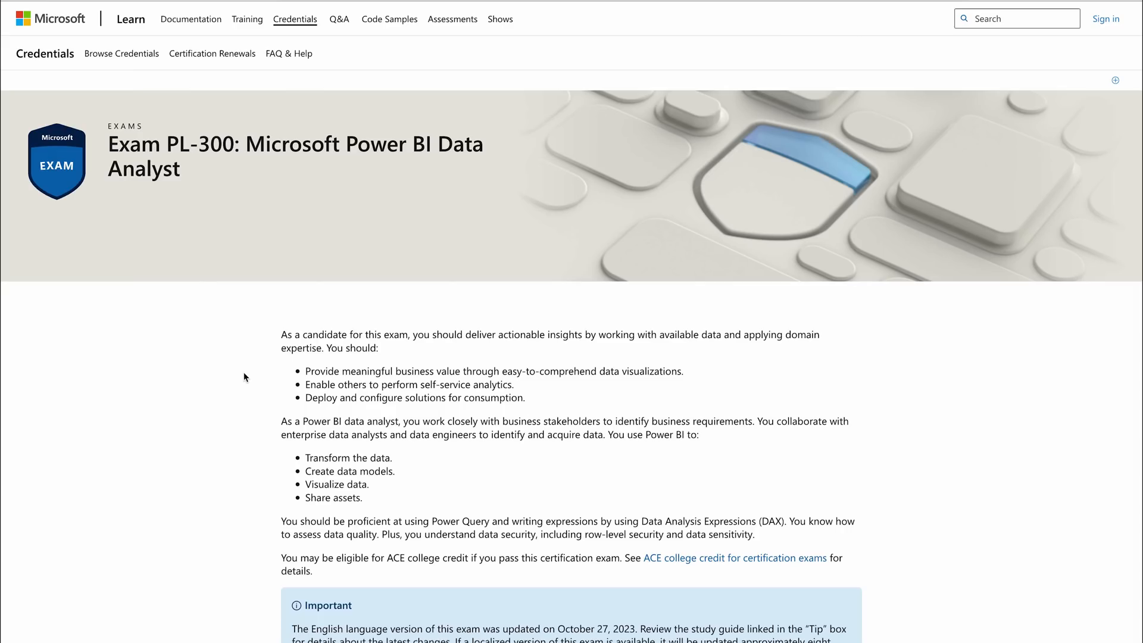
mouse_move(238, 375)
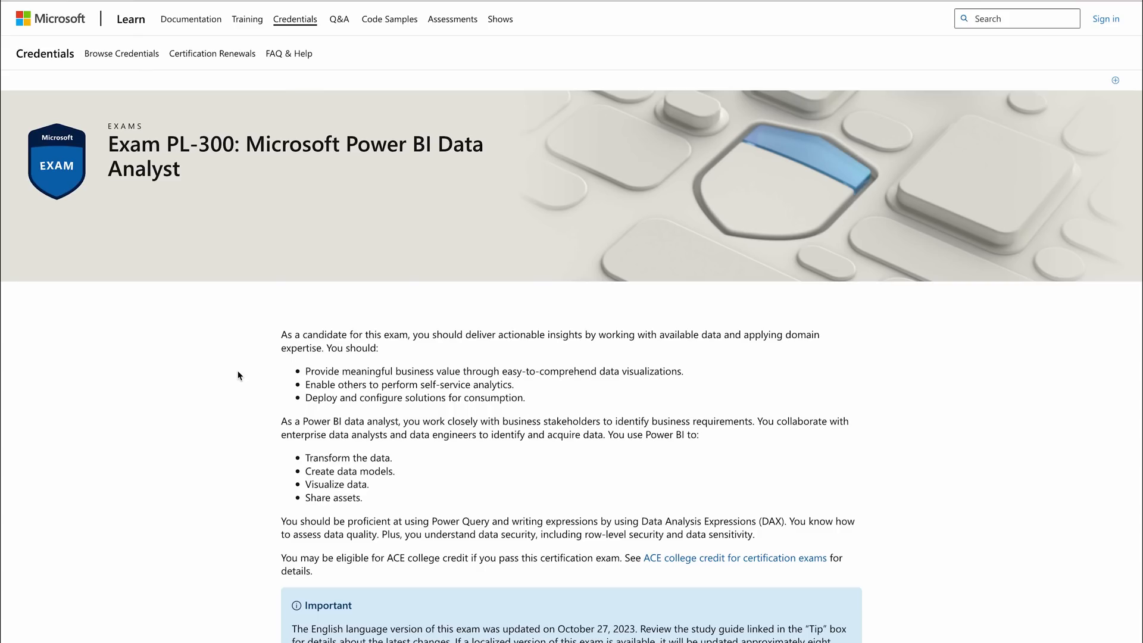
mouse_move(215, 242)
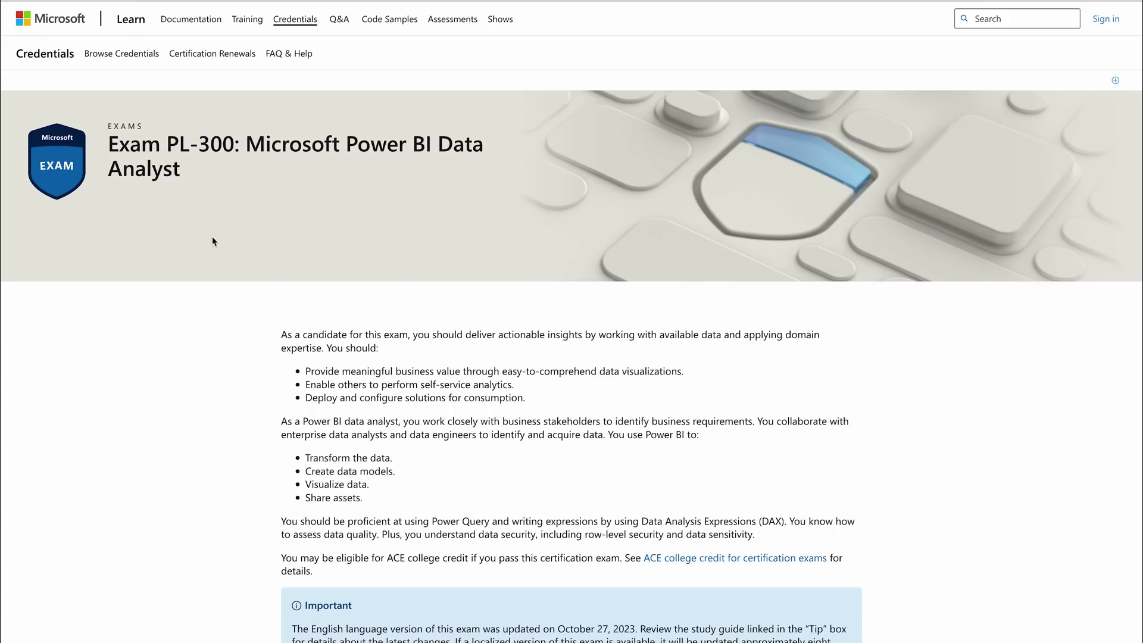
Scroll the PL-300 page through the learning paths to the Schedule exam section priced $165 USD
scroll("down", 3)
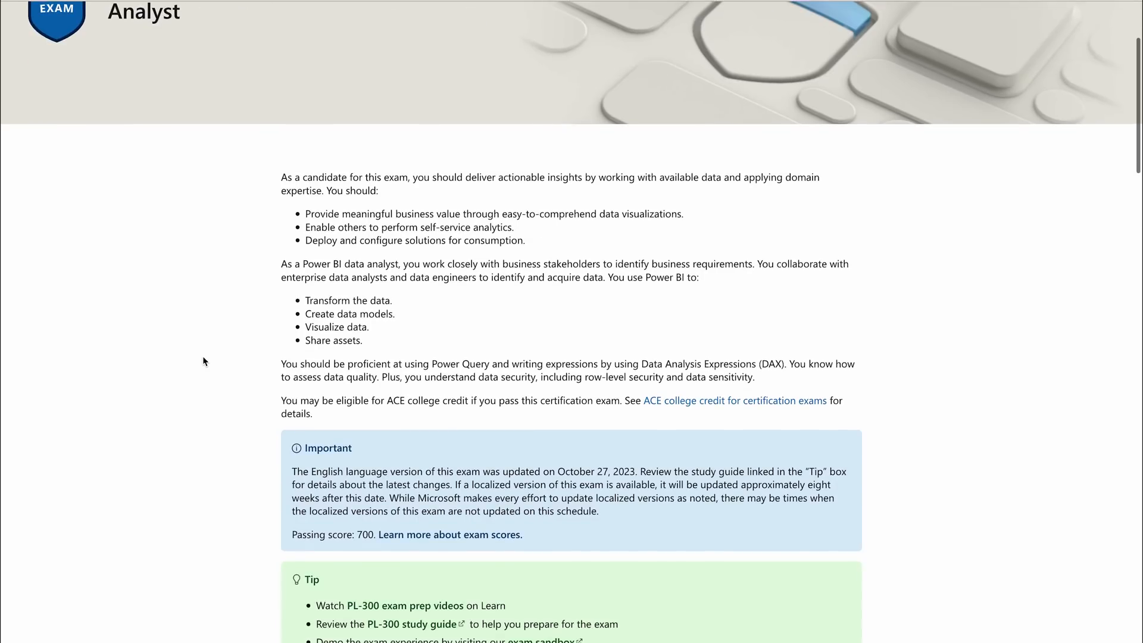
scroll("down", 3)
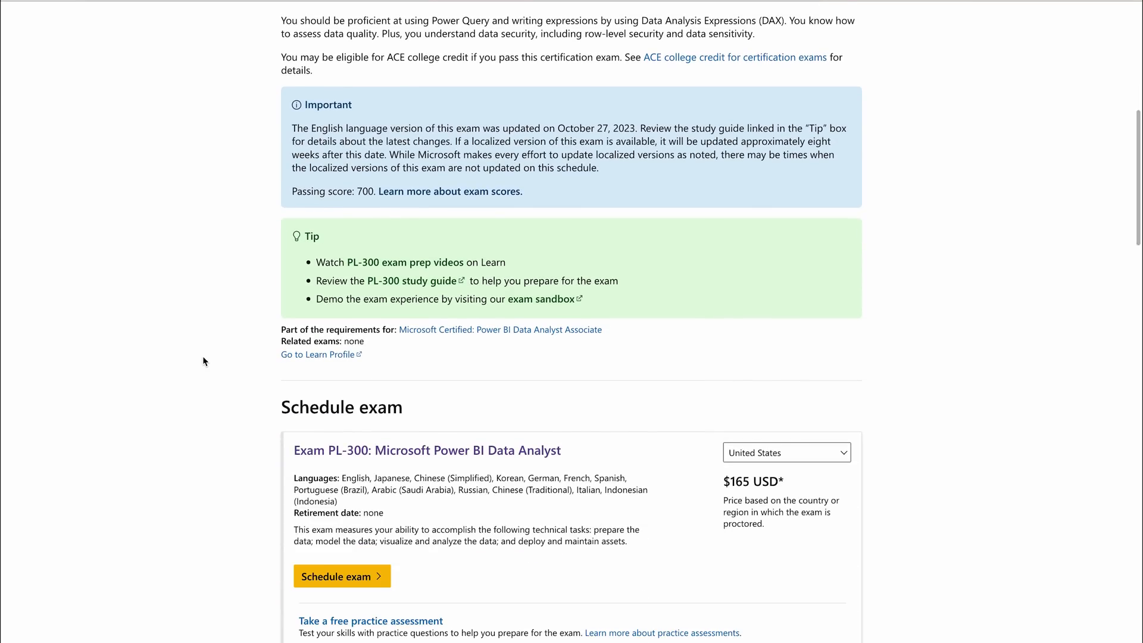
scroll("down", 3)
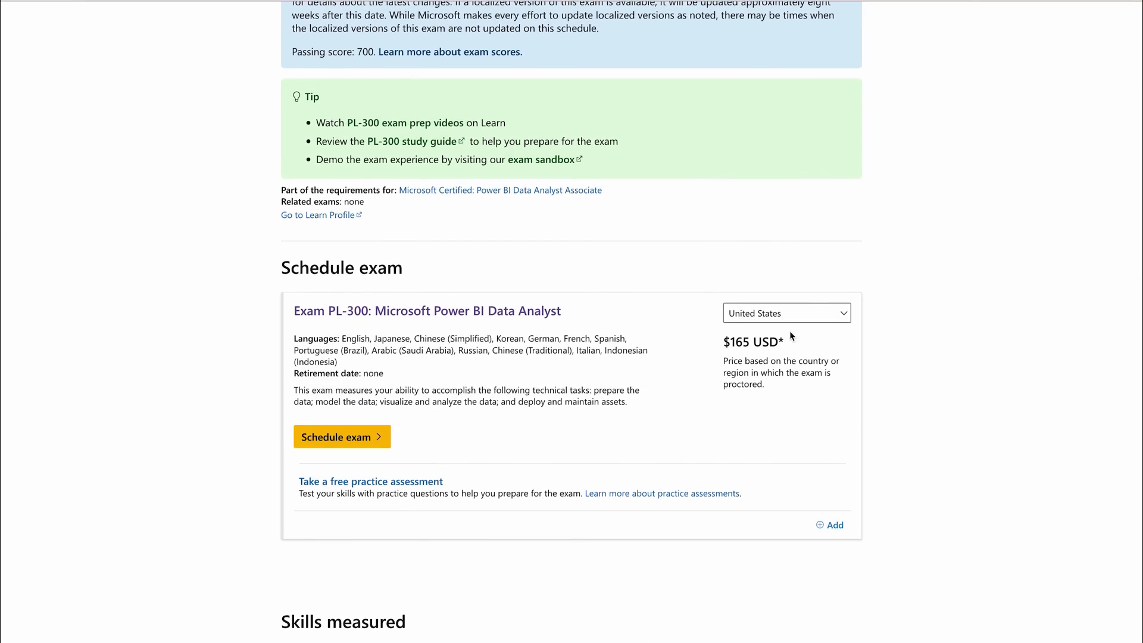
scroll("down", 3)
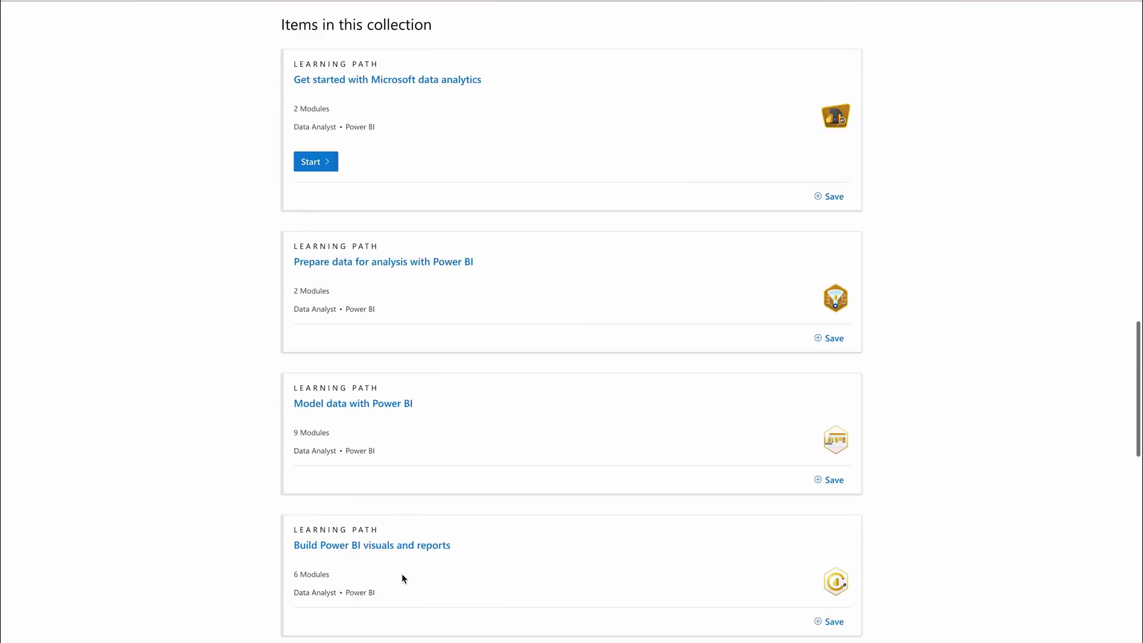
scroll("down", 3)
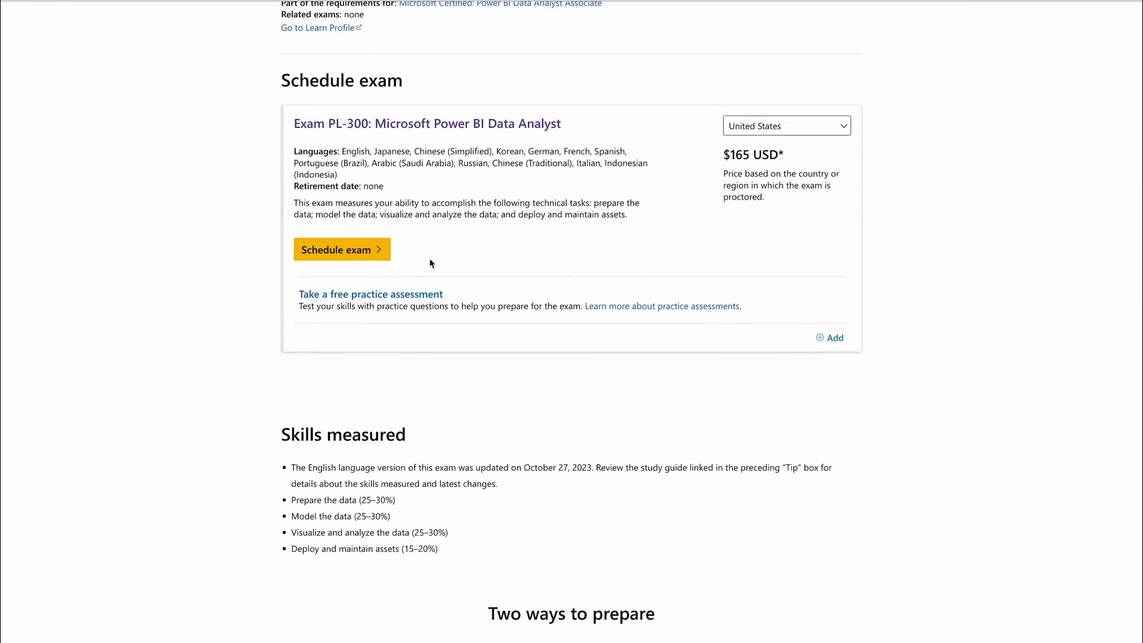
Choose Netherlands as the exam country so the PL-300 price reads €165 EUR
left_click(785, 126)
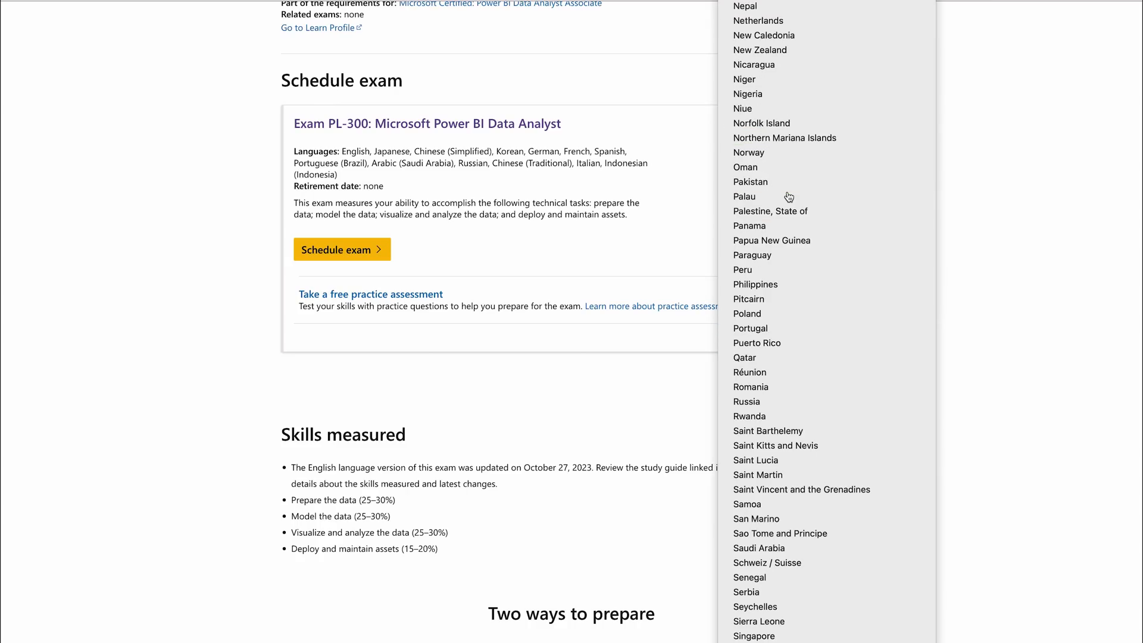
left_click(758, 19)
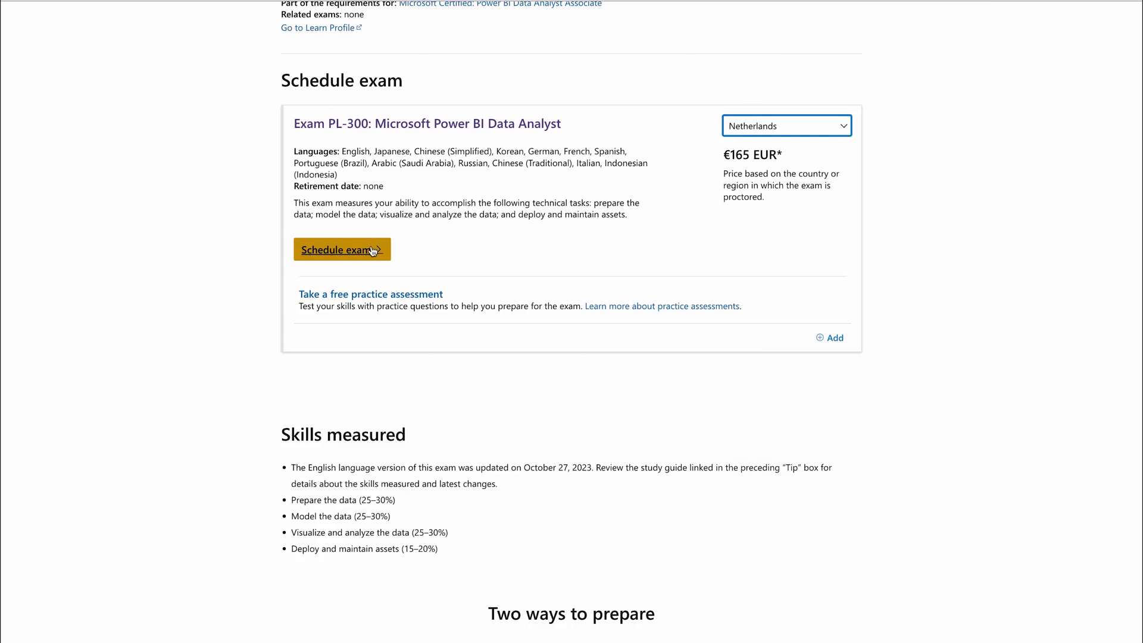
mouse_move(457, 257)
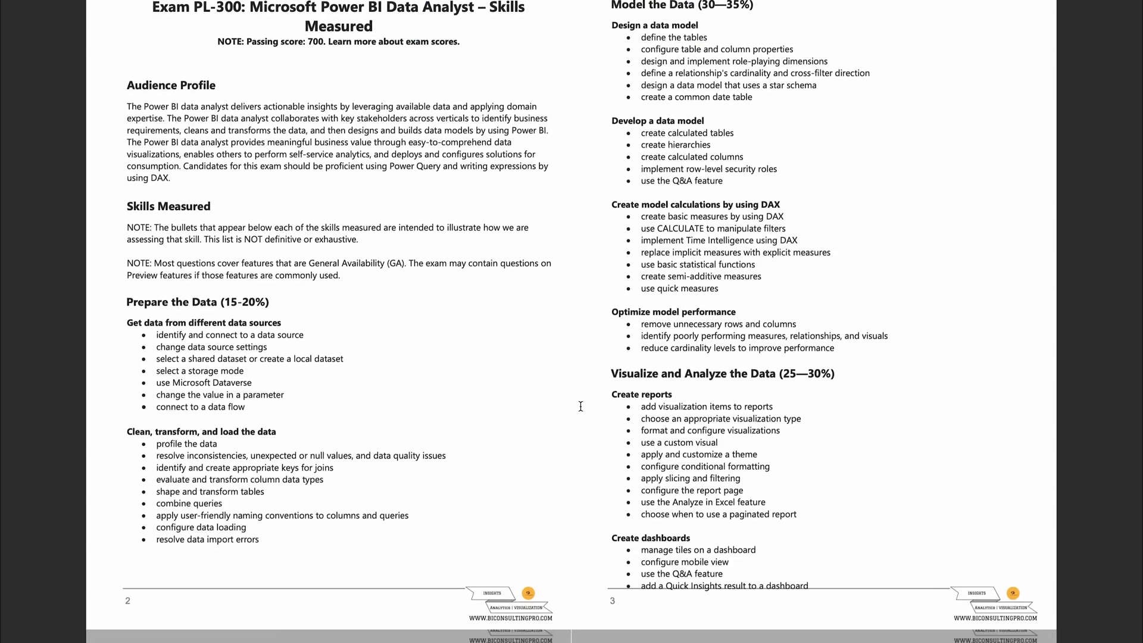
Scroll the PL-300 study PDF past the skills list to practice questions NO.1–NO.5 with answers
scroll("down", 3)
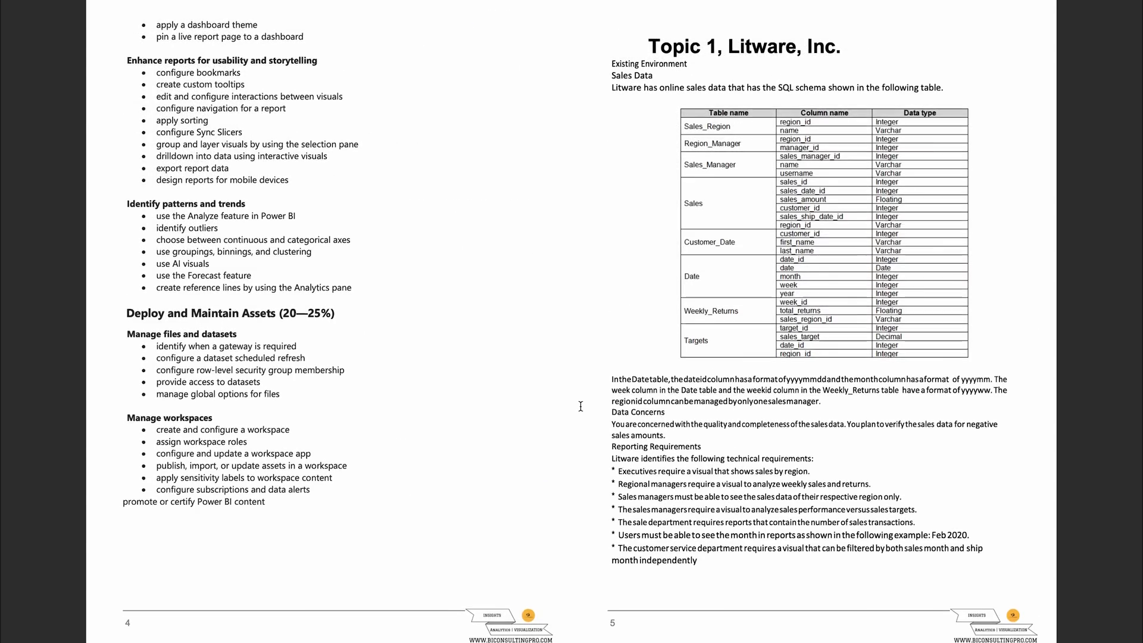
scroll("down", 3)
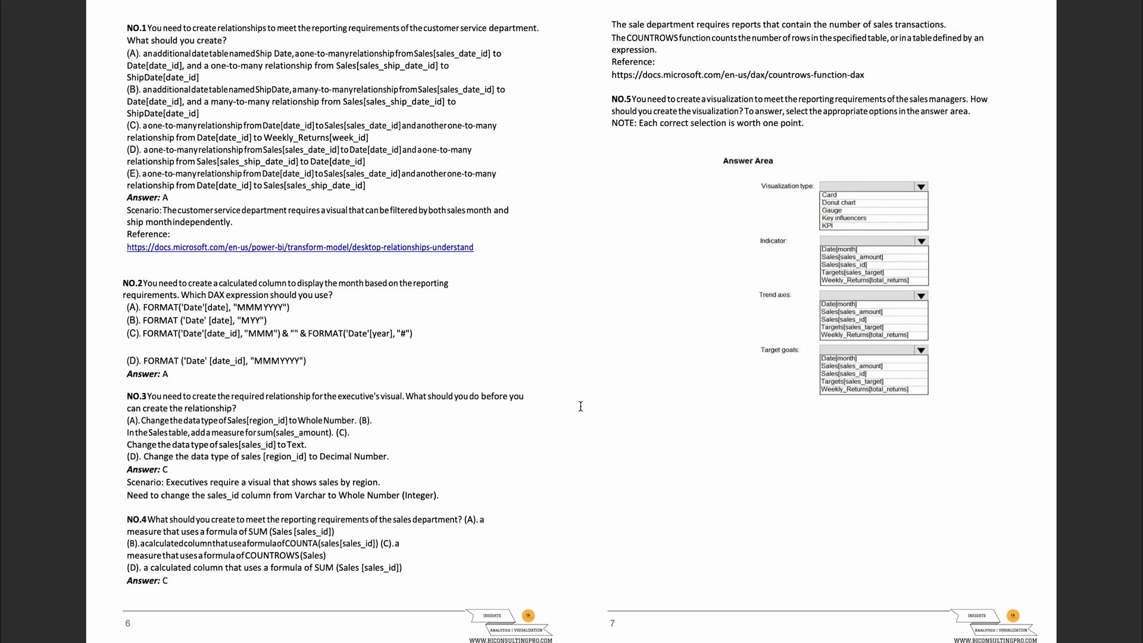